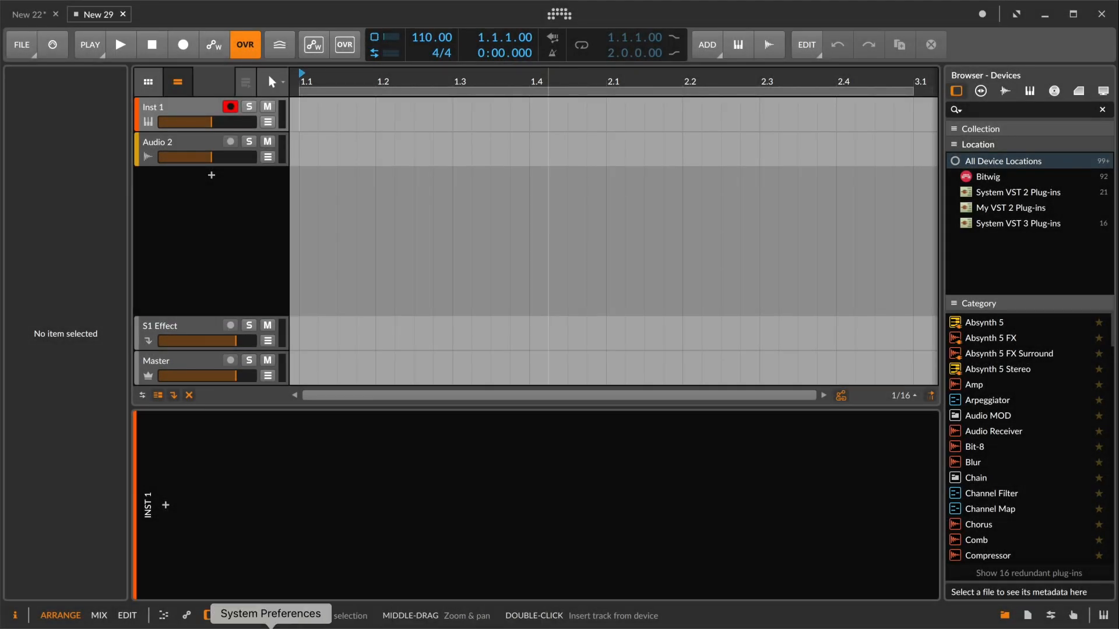
Insert a Poly Grid instrument from The Grid category onto the first instrument track.
left_click(165, 505)
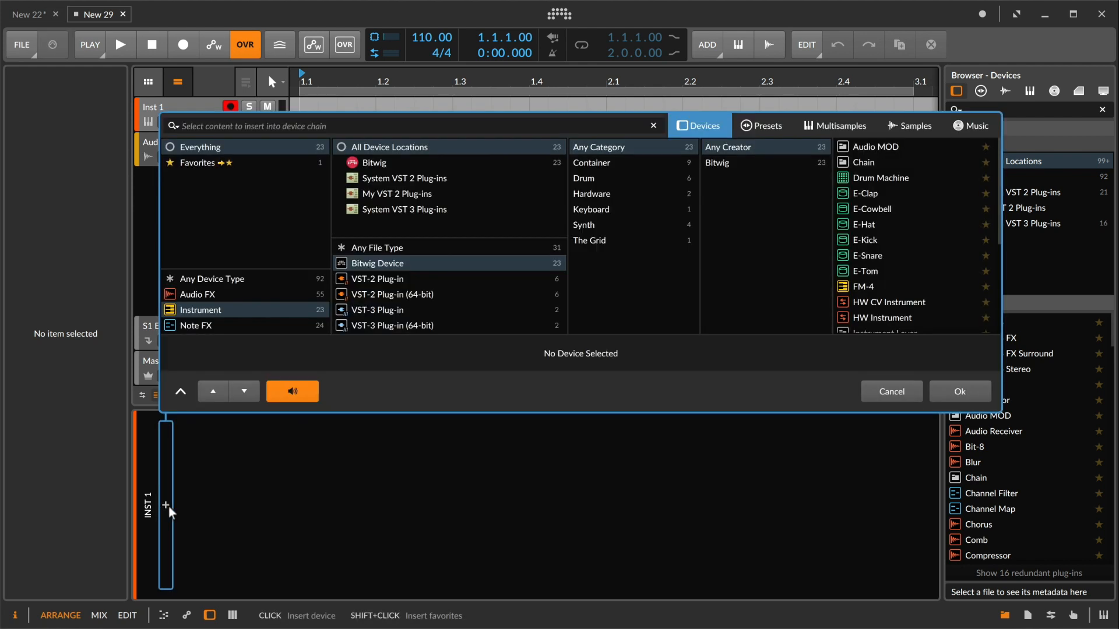
left_click(590, 241)
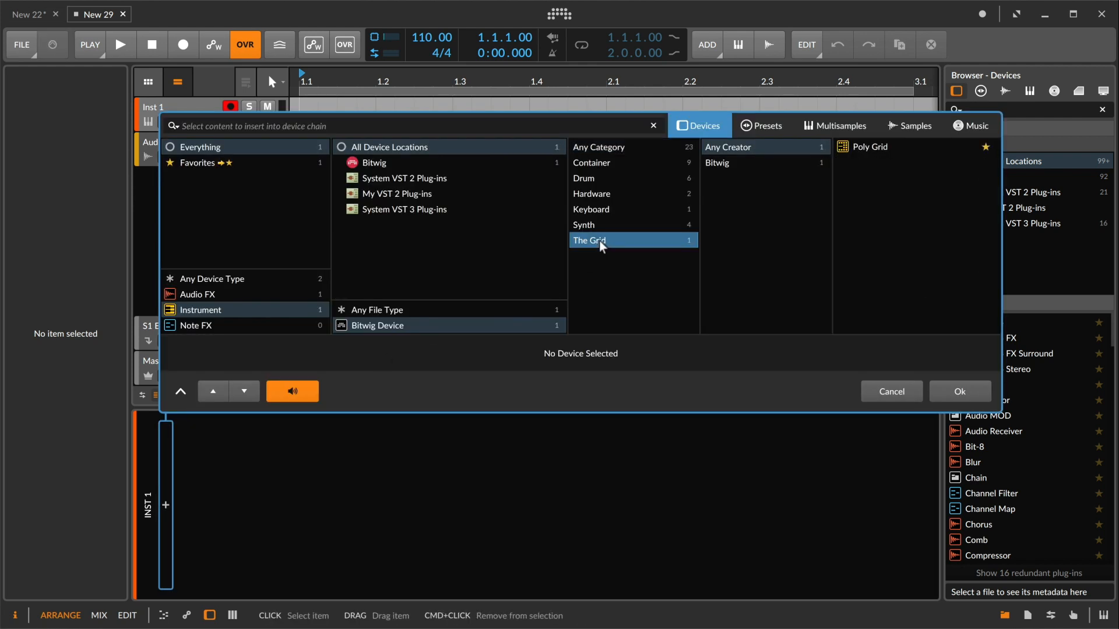
double_click(870, 146)
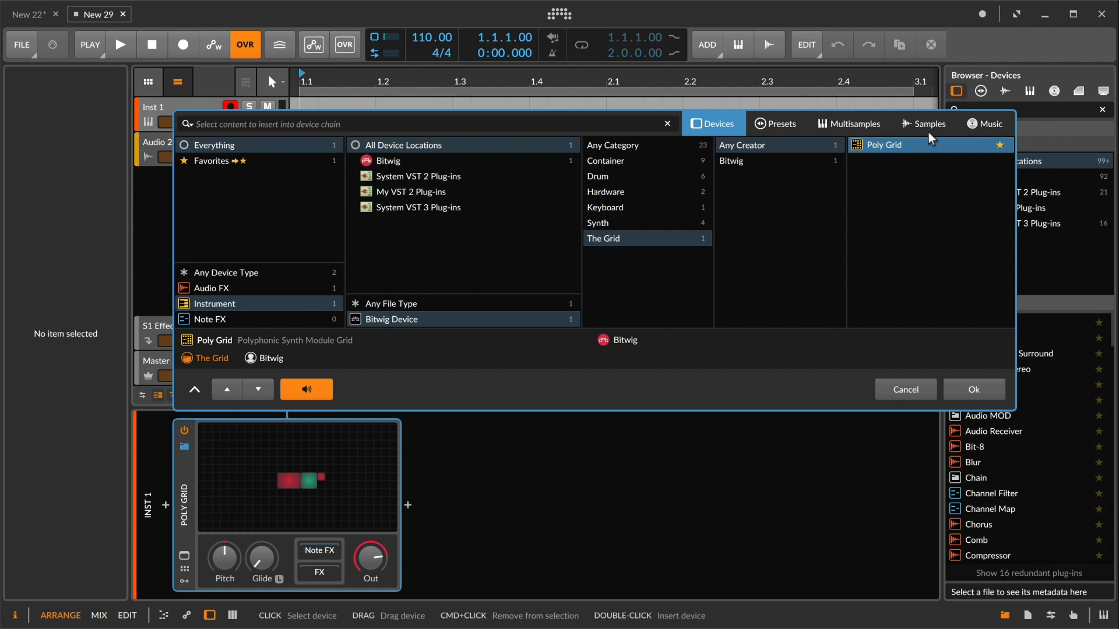
mouse_move(901, 343)
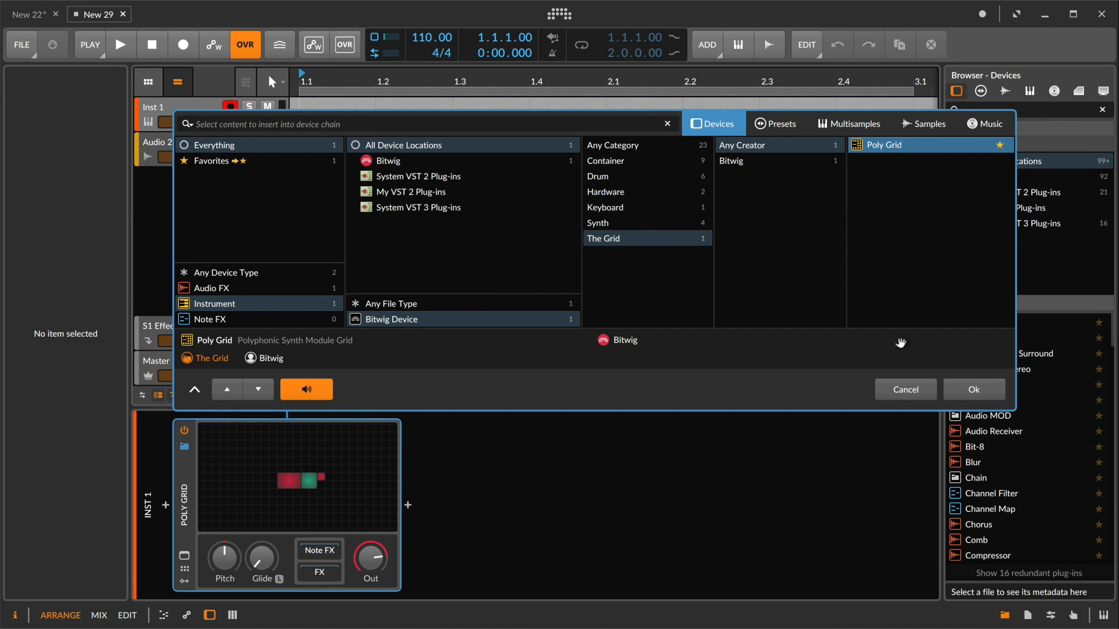
left_click(973, 390)
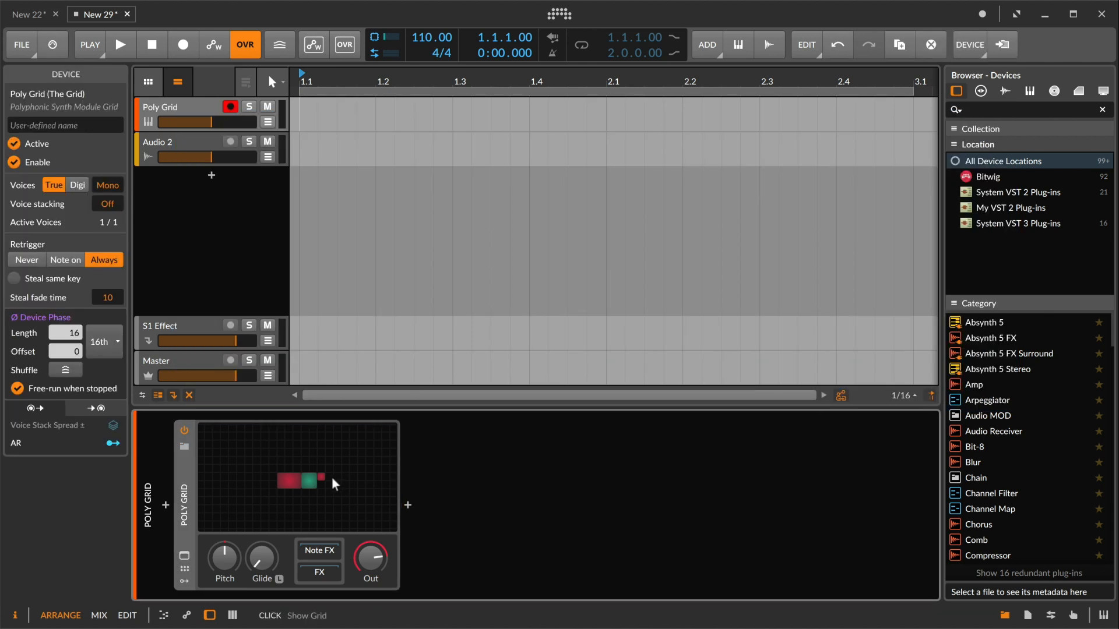
Bring up the Poly Grid's patch editor showing the Triangle oscillator.
double_click(300, 479)
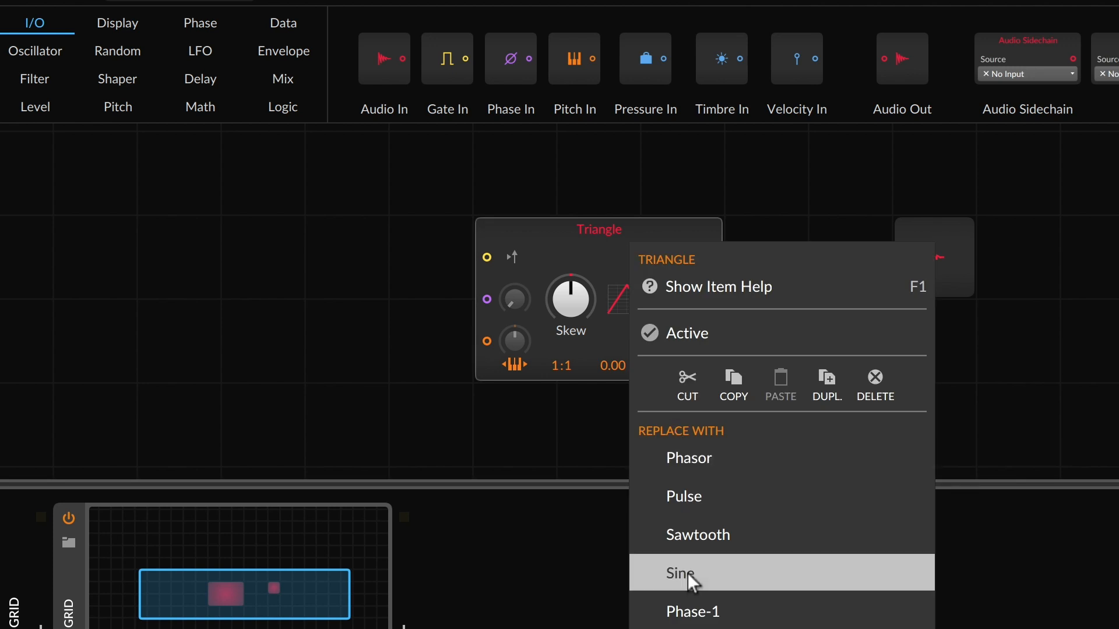
Swap the Triangle for a Sine and cable a first Sine into its phase input with raised modulation.
left_click(679, 573)
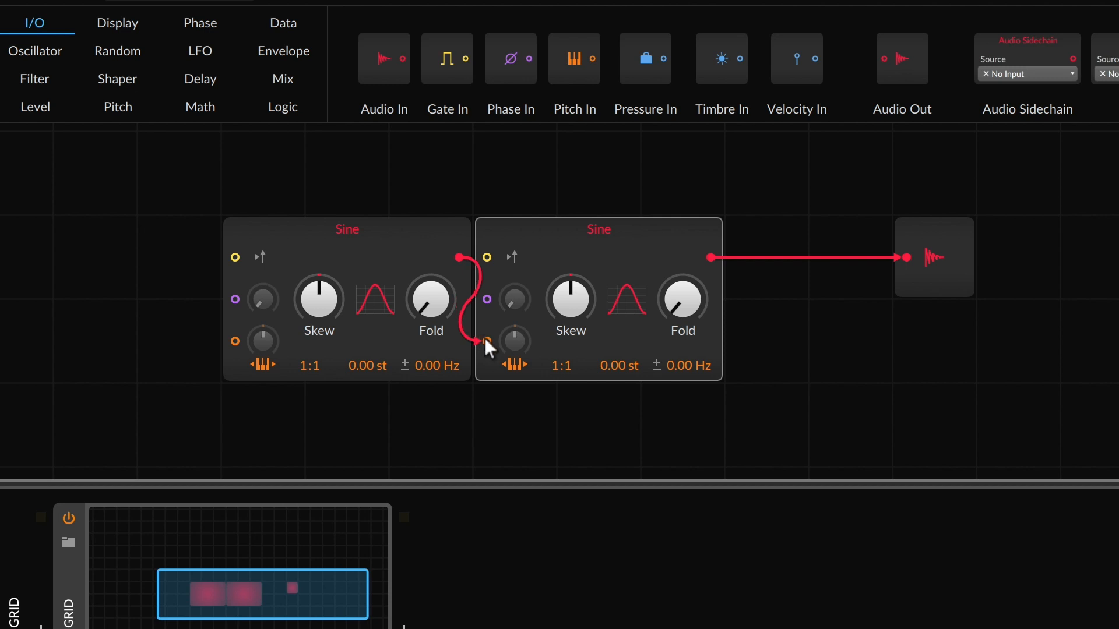
left_click_drag(487, 341, 487, 300)
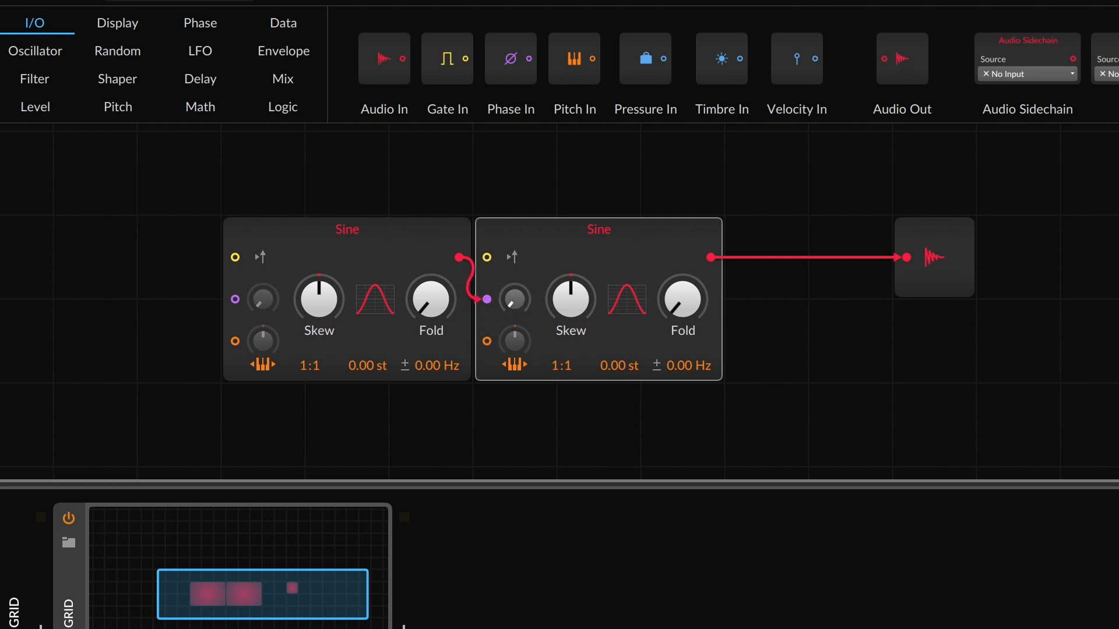
left_click_drag(513, 298, 517, 286)
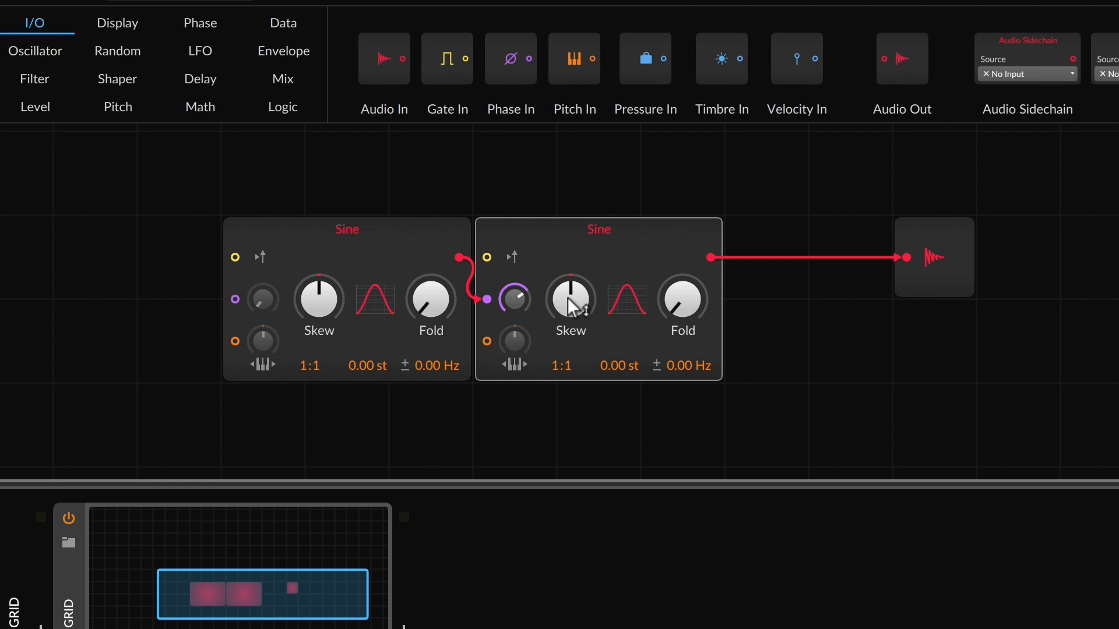
left_click_drag(570, 299, 570, 285)
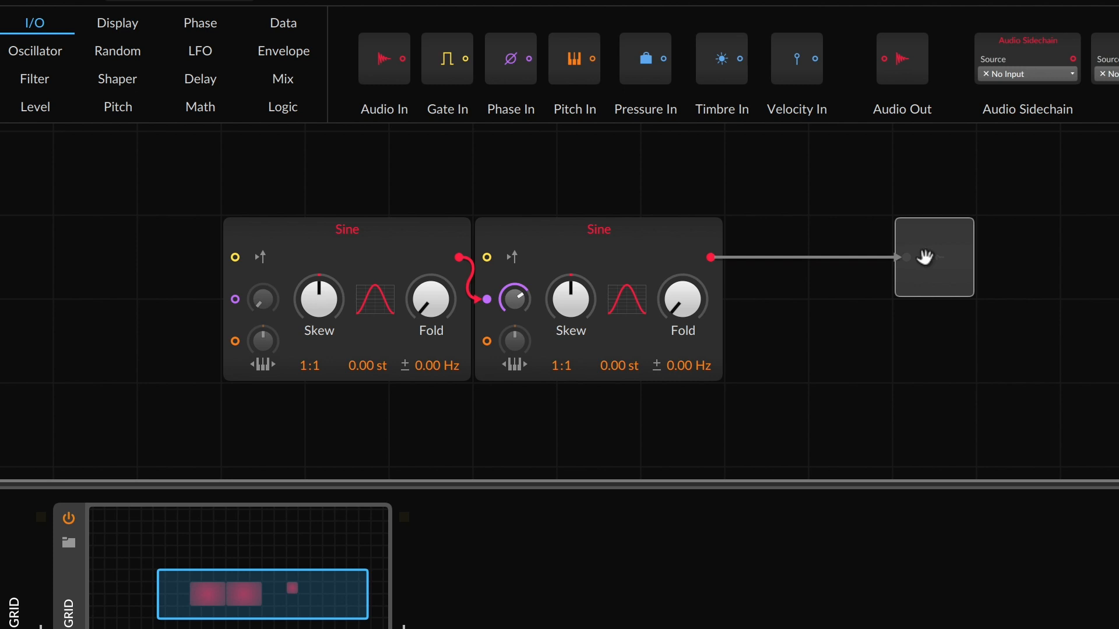
Place an AD envelope between the second Sine and Audio Out, then browse Data modules.
left_click(282, 50)
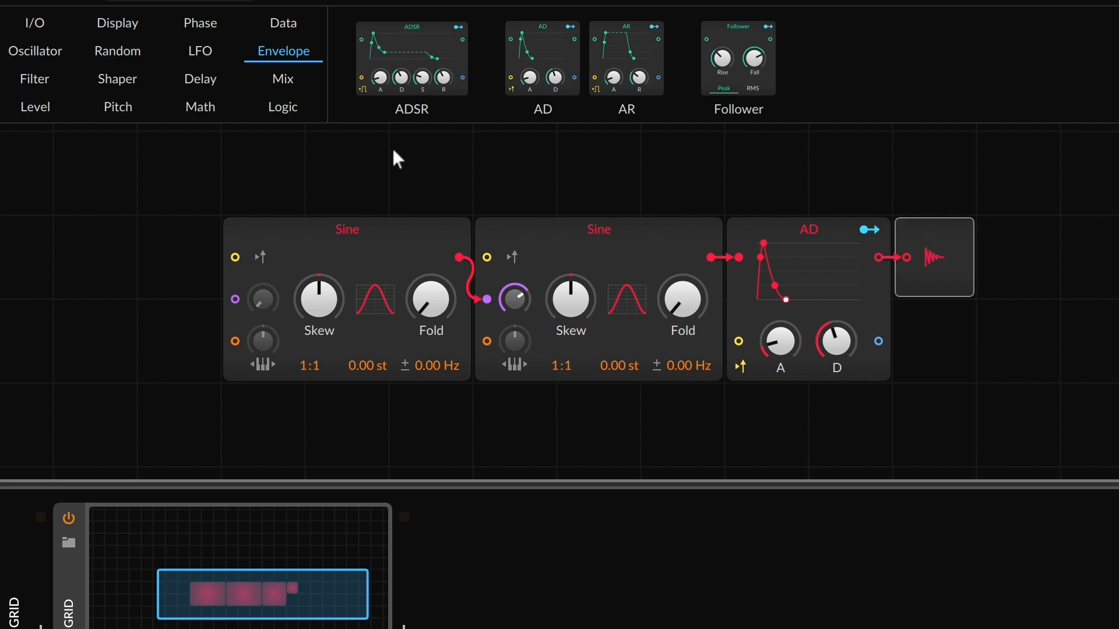
left_click(283, 23)
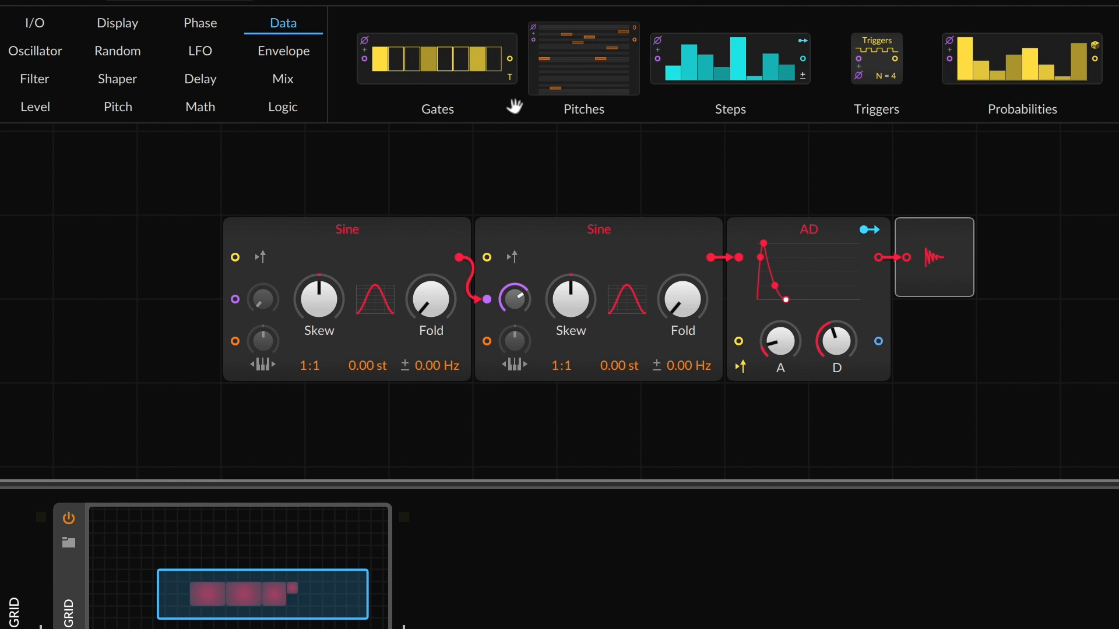
mouse_move(444, 72)
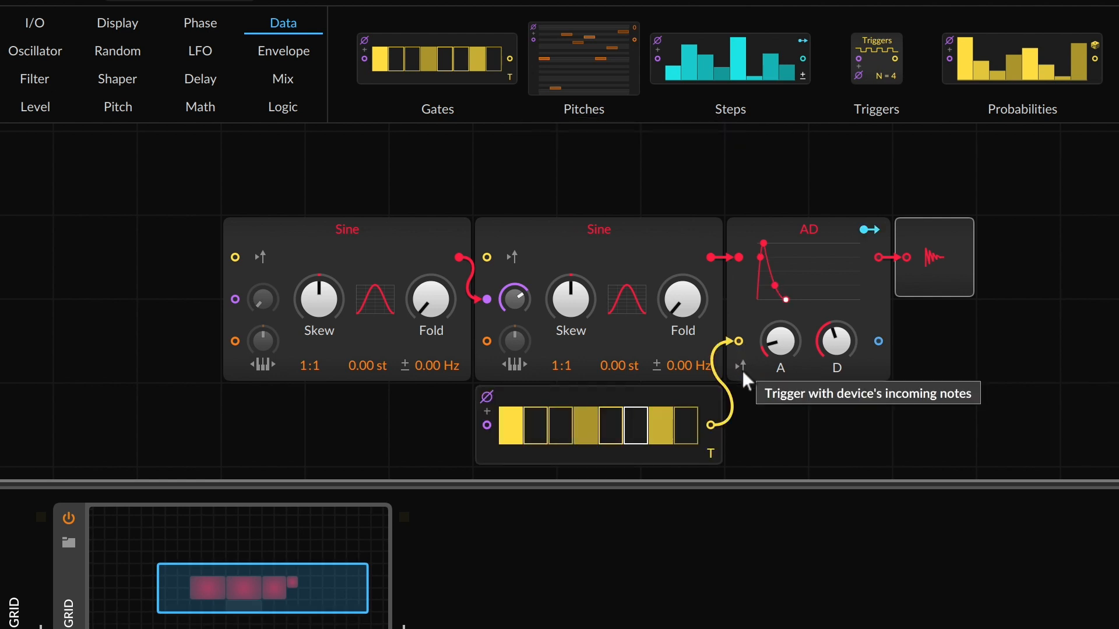
mouse_move(770, 411)
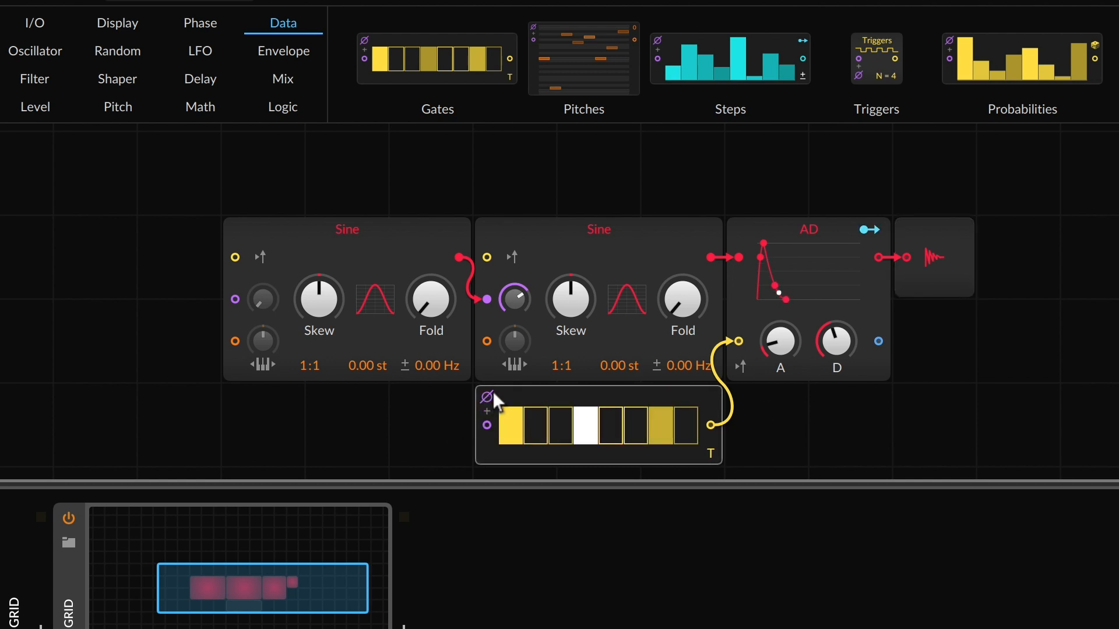
mouse_move(487, 397)
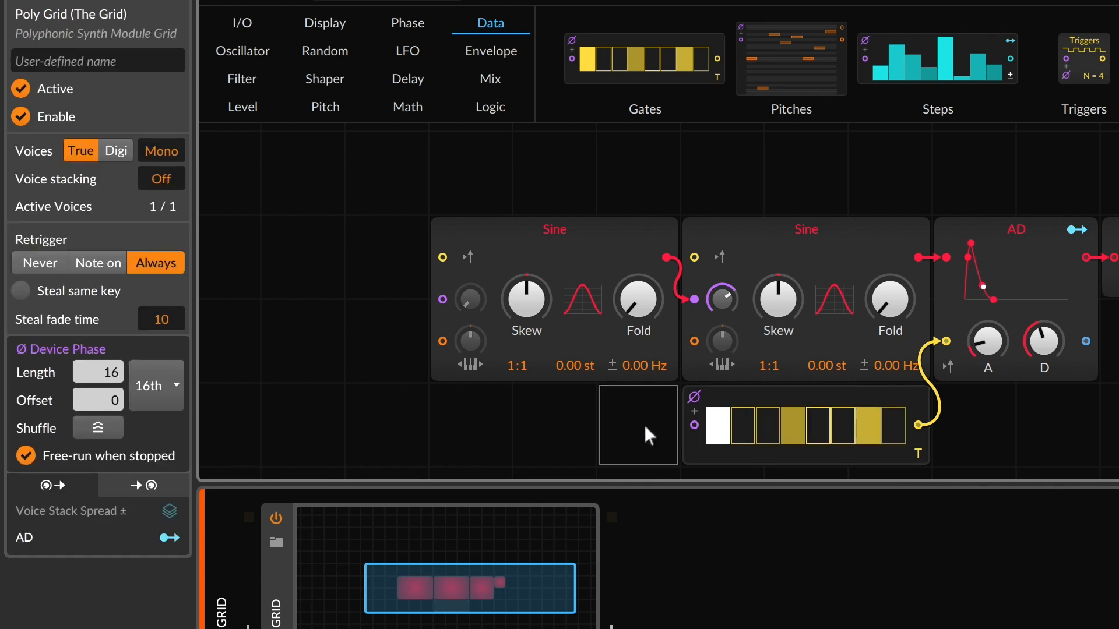
mouse_move(650, 436)
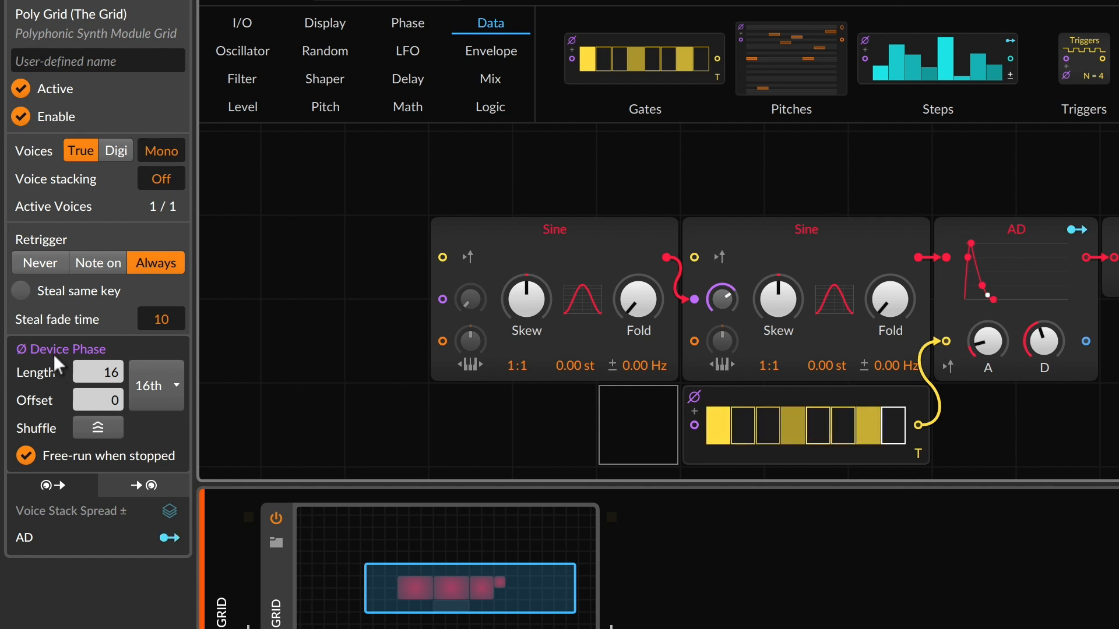
Set the Poly Grid's Device Phase length to 8 in the inspector.
left_click(98, 372)
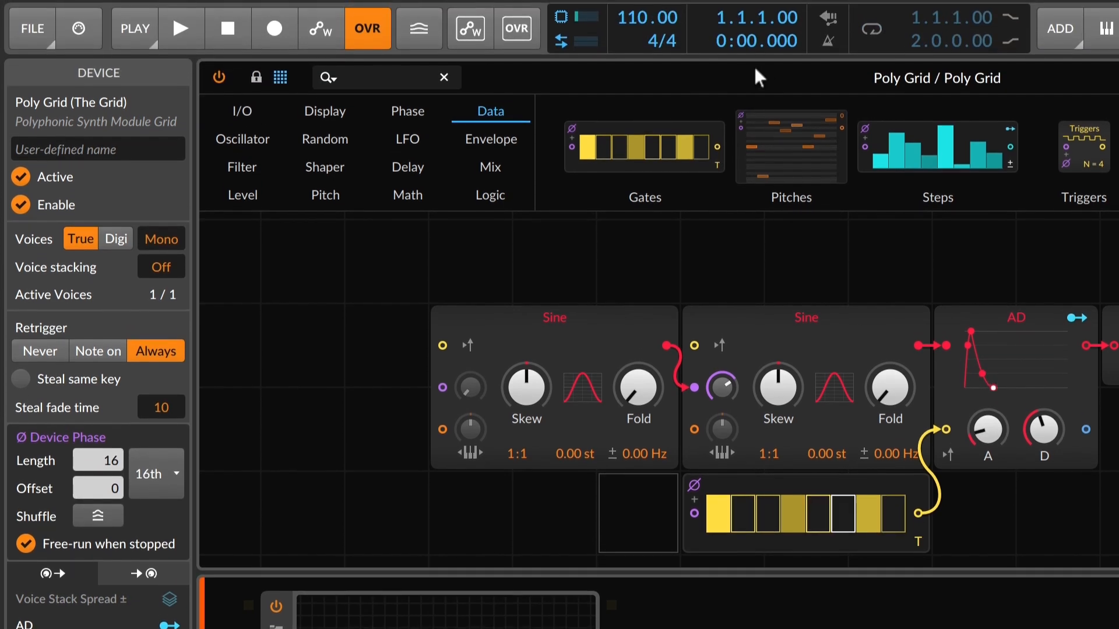
left_click(180, 29)
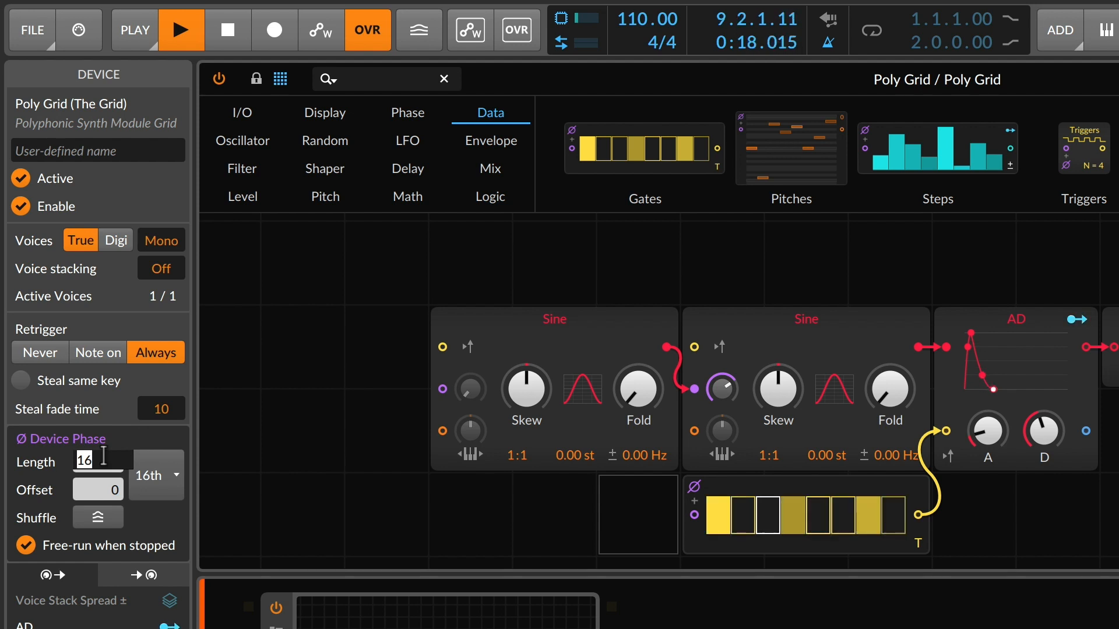
type("8")
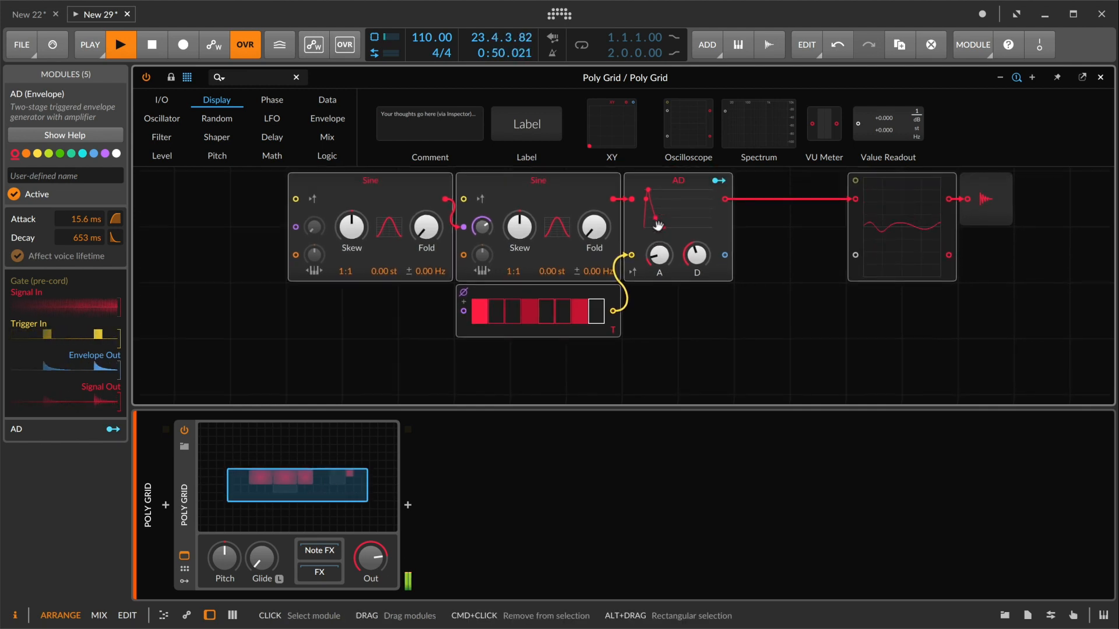
Select the first voice's AD envelope to start duplicating the voice.
left_click(370, 184)
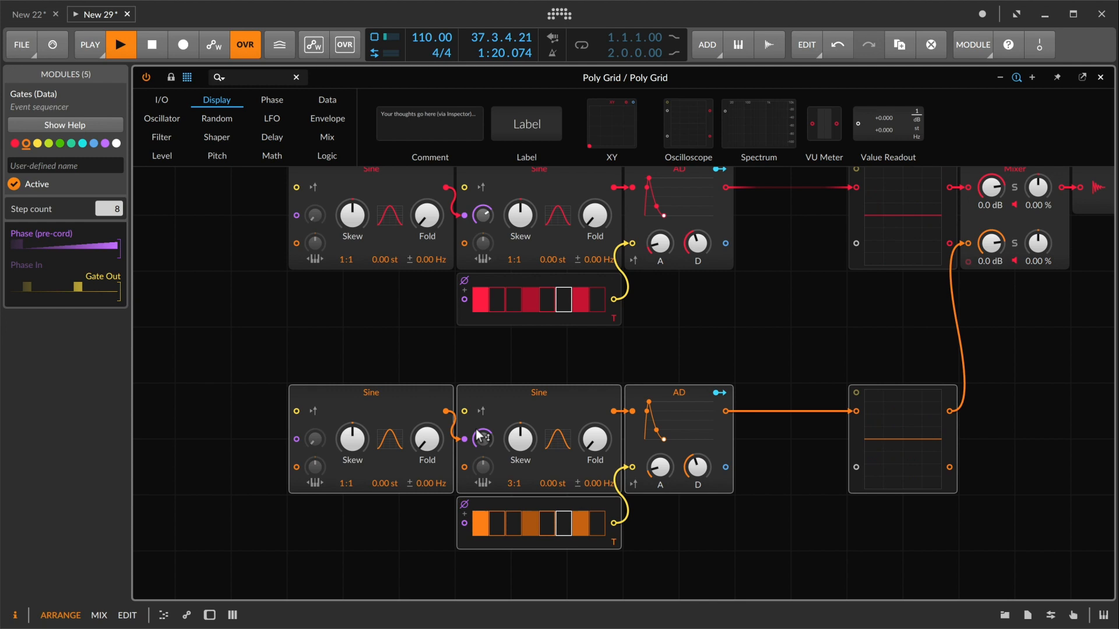
Adjust the orange voice's phase-mod amount and toggle step 4 of its gate pattern.
left_click_drag(481, 438, 481, 417)
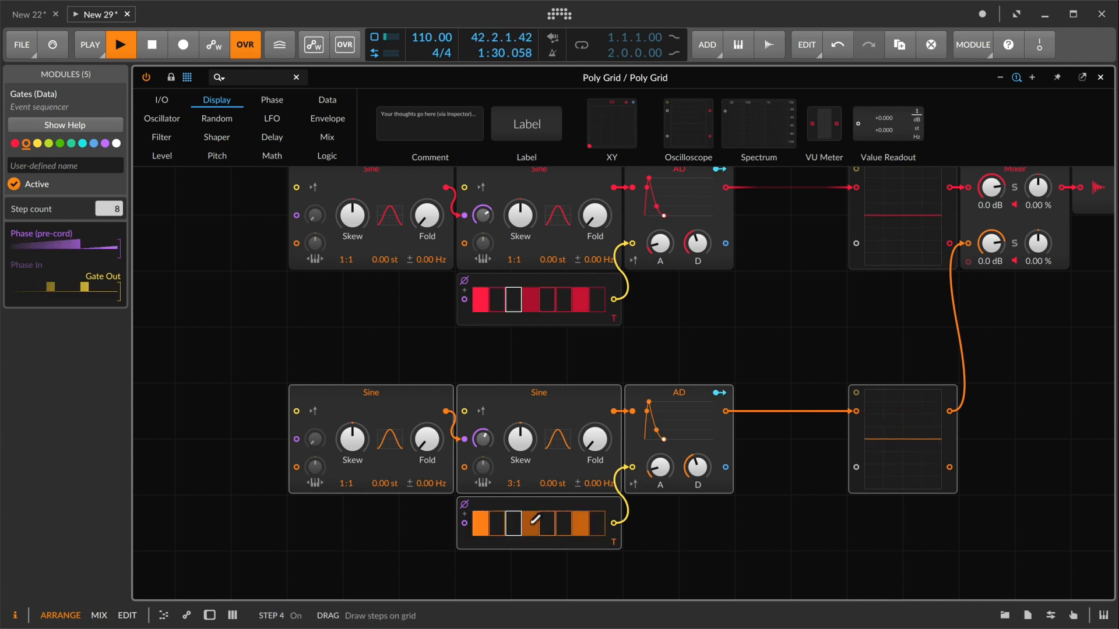
left_click(272, 119)
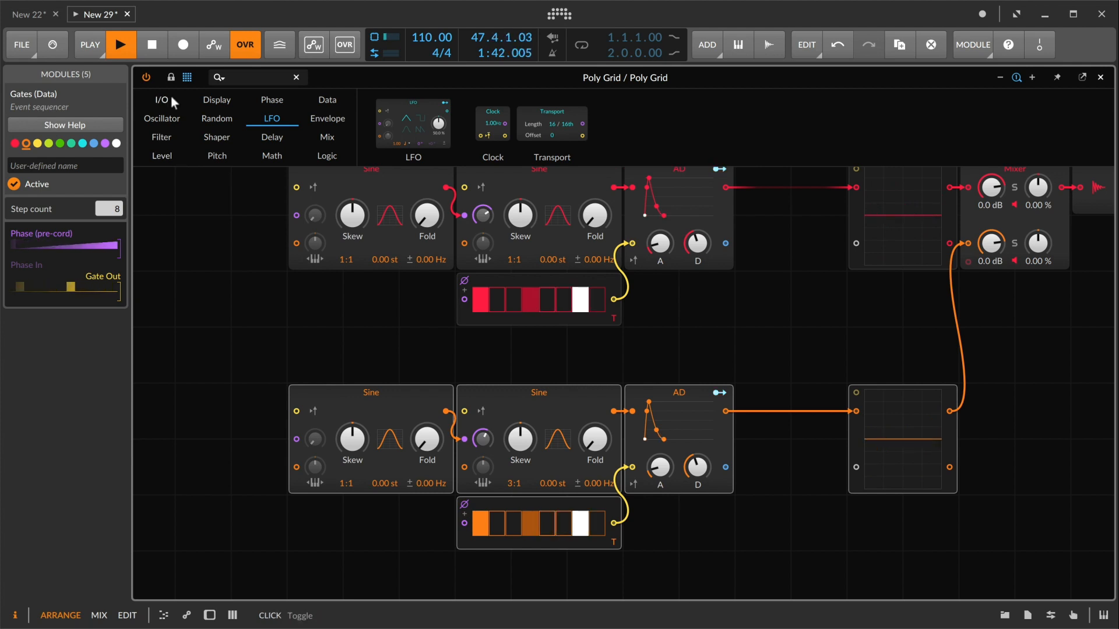
Add a Phase In module and cable it to both the red and orange Gates sequencers.
left_click(161, 99)
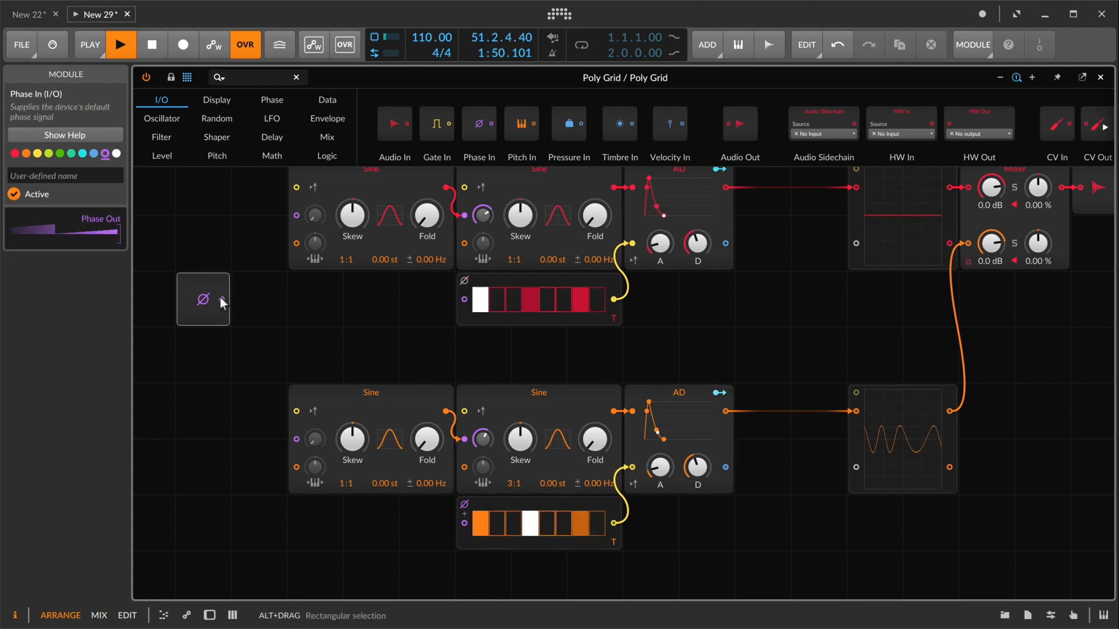
left_click_drag(222, 299, 464, 299)
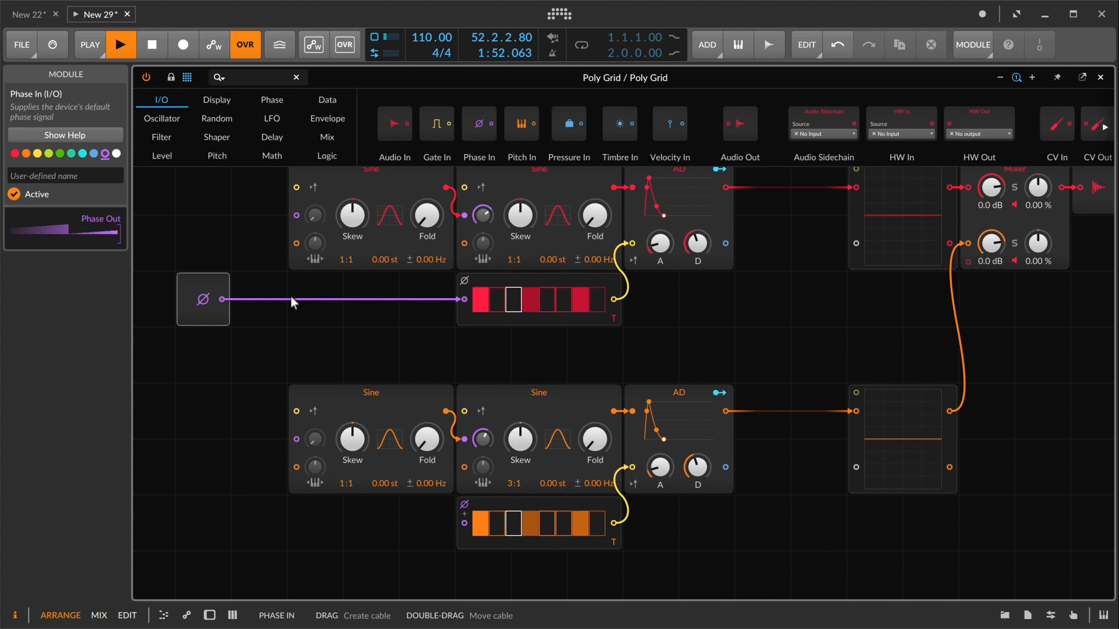
left_click_drag(221, 299, 463, 524)
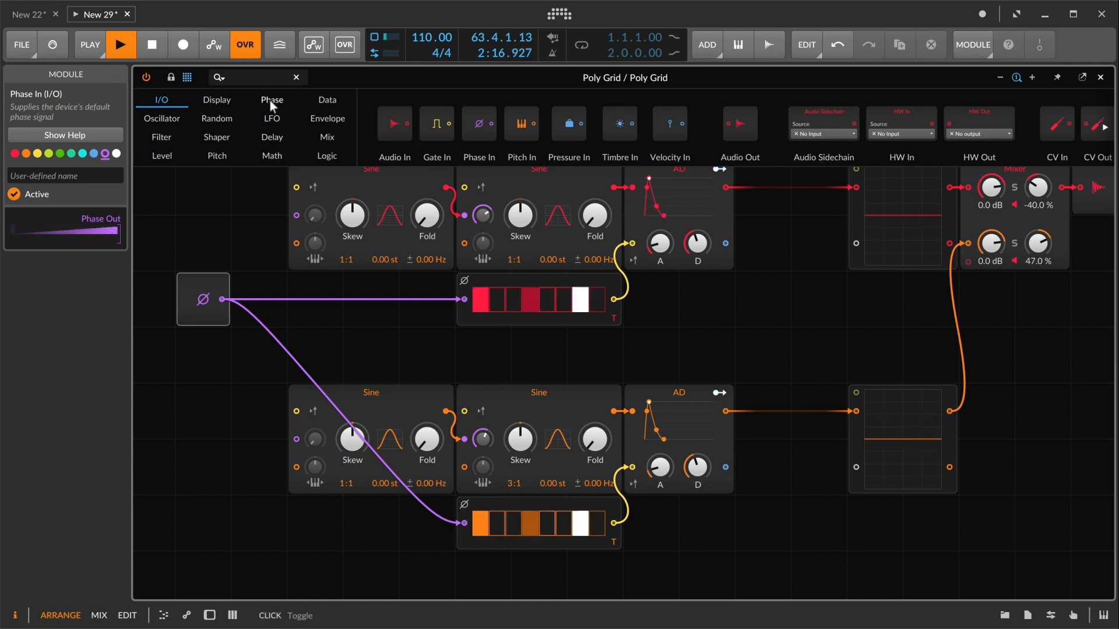
Browse the Phase category to insert a Ø Scaler before the orange sequencer.
left_click(272, 99)
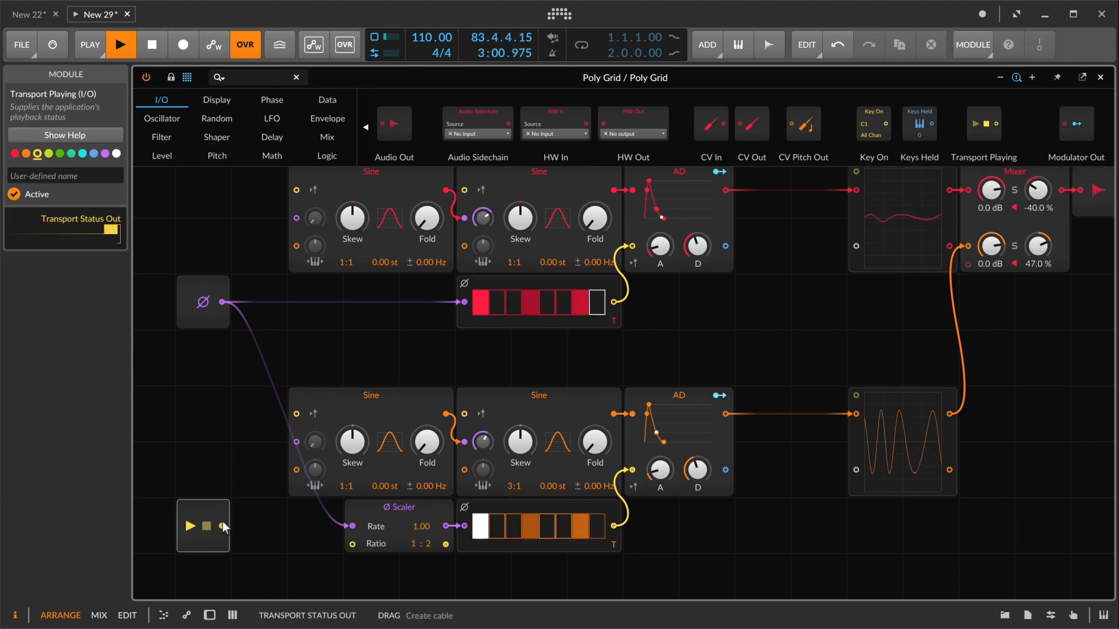
Cable Transport Playing's output into the orange Ø Scaler's lower input.
left_click_drag(223, 526, 353, 544)
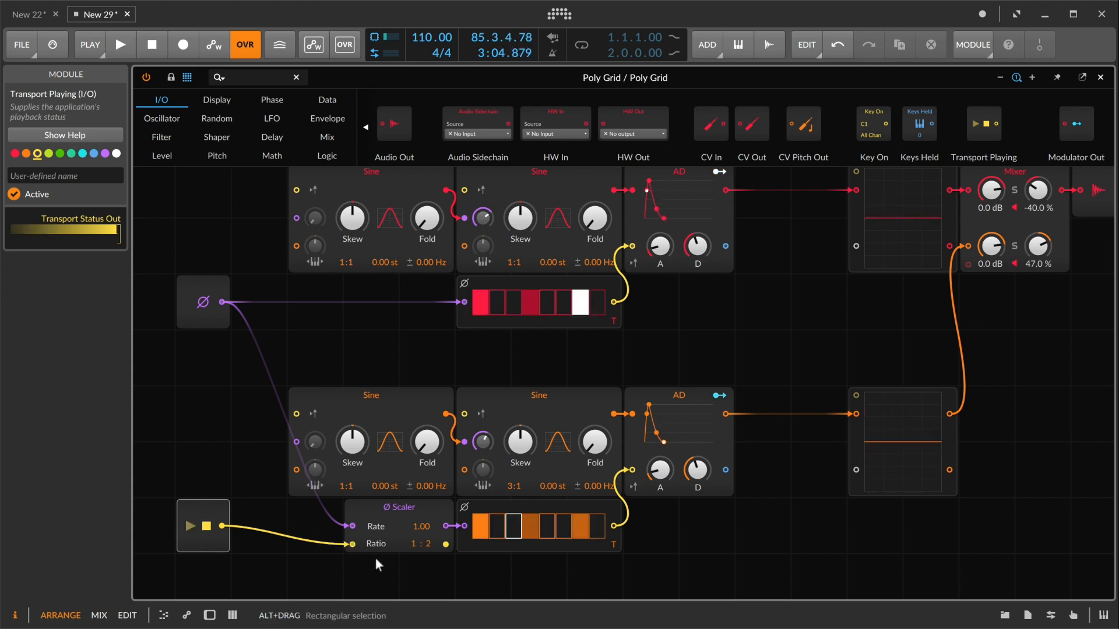
left_click(121, 44)
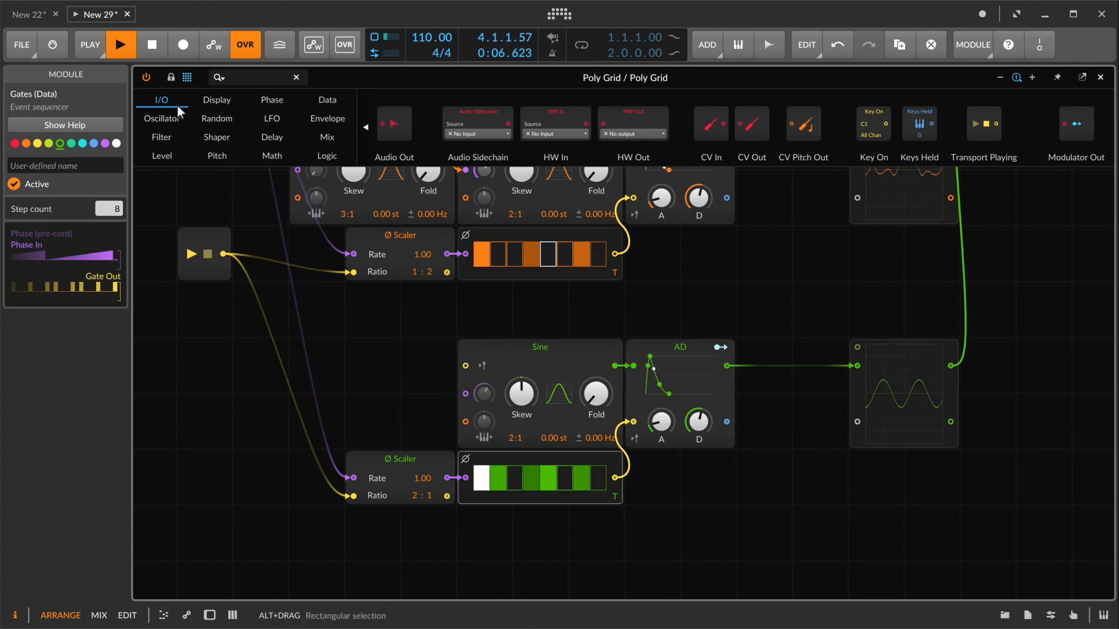
Add a Noise module from Random to feed the green Sine's phase input.
left_click(217, 119)
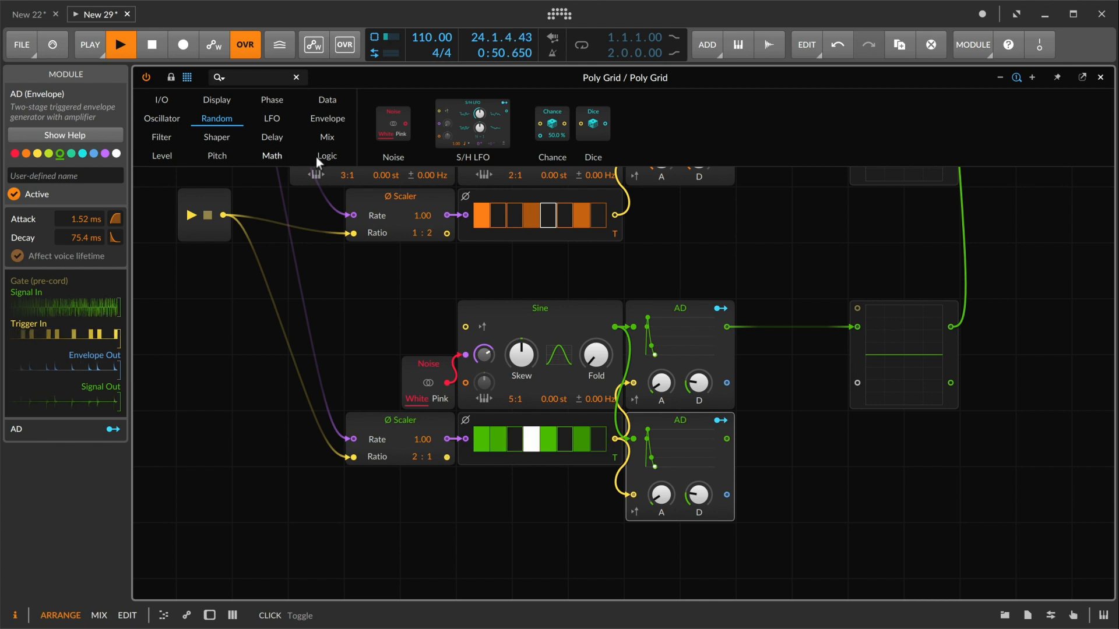
Browse the Logic modules to add a Clock Divide before the second AD trigger.
left_click(327, 155)
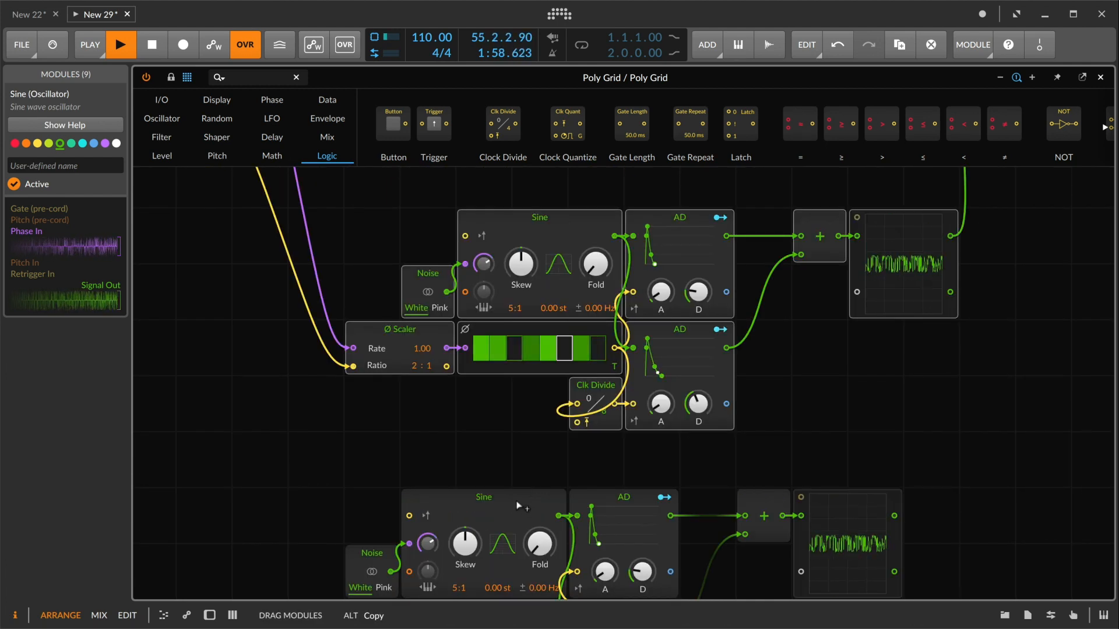
Duplicate the green voice below the original and recolour the copy blue.
scroll("down", 3)
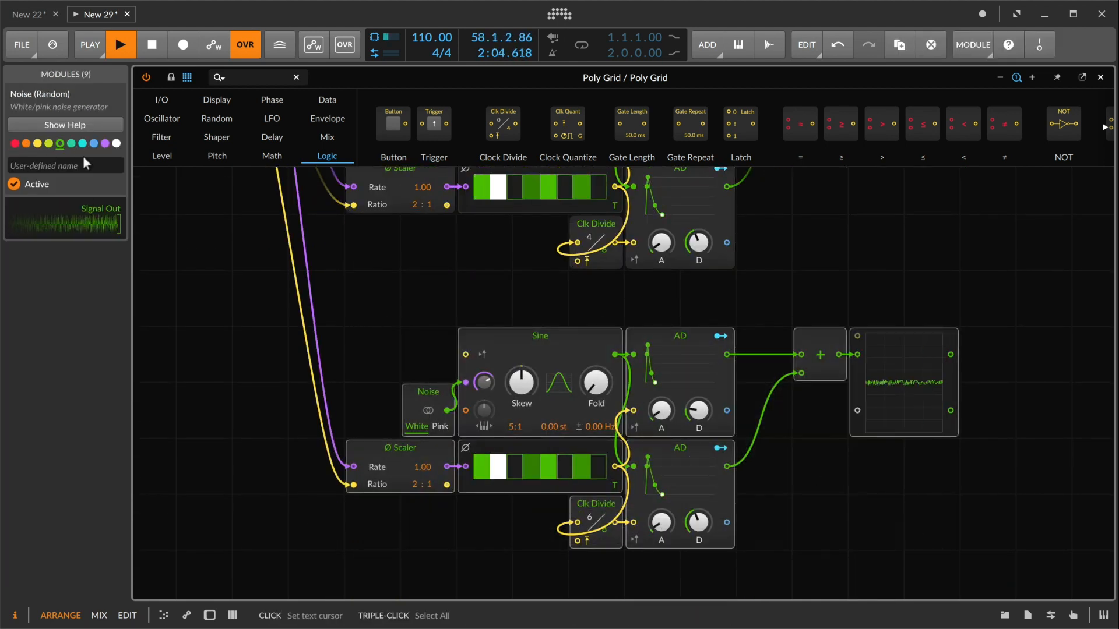
left_click(93, 143)
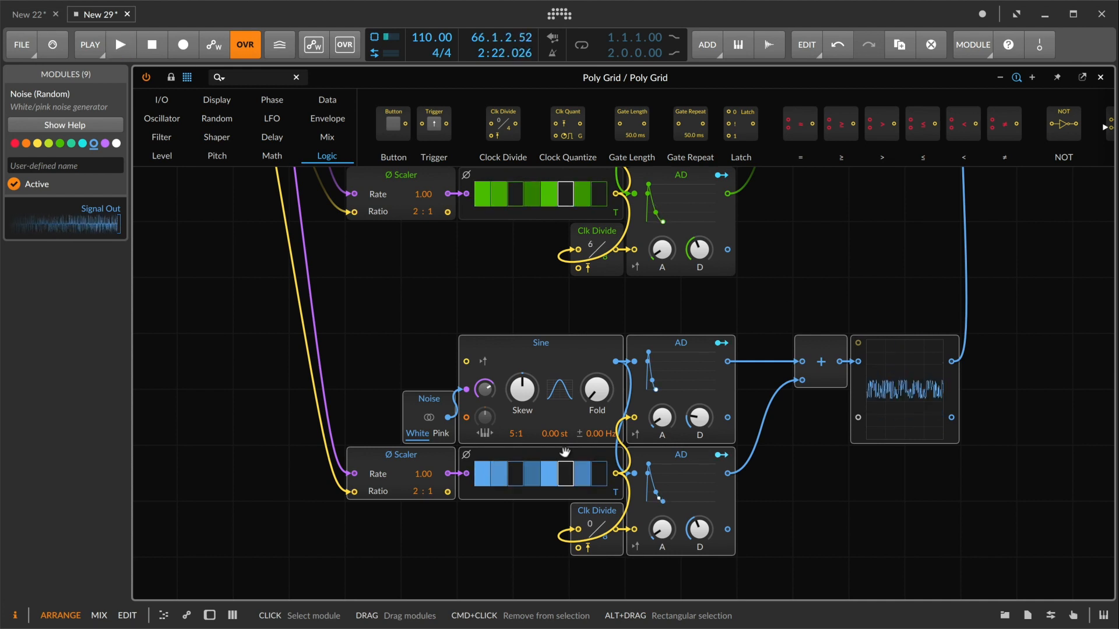
left_click(120, 44)
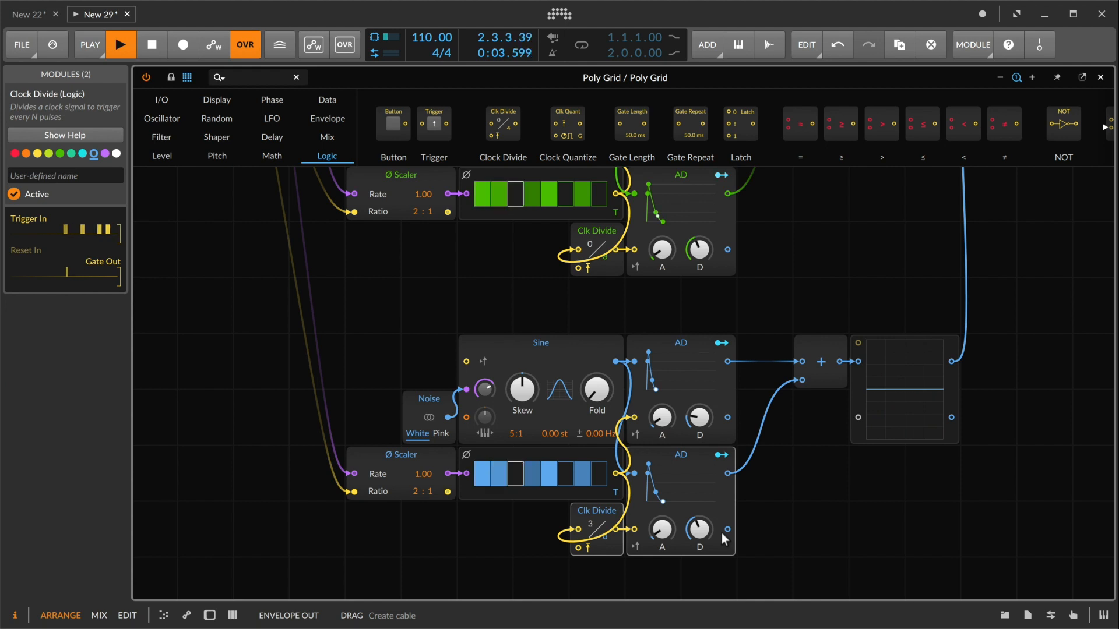
Select the blue voice's second AD, Clock Divide and + module for deletion.
left_click(902, 390)
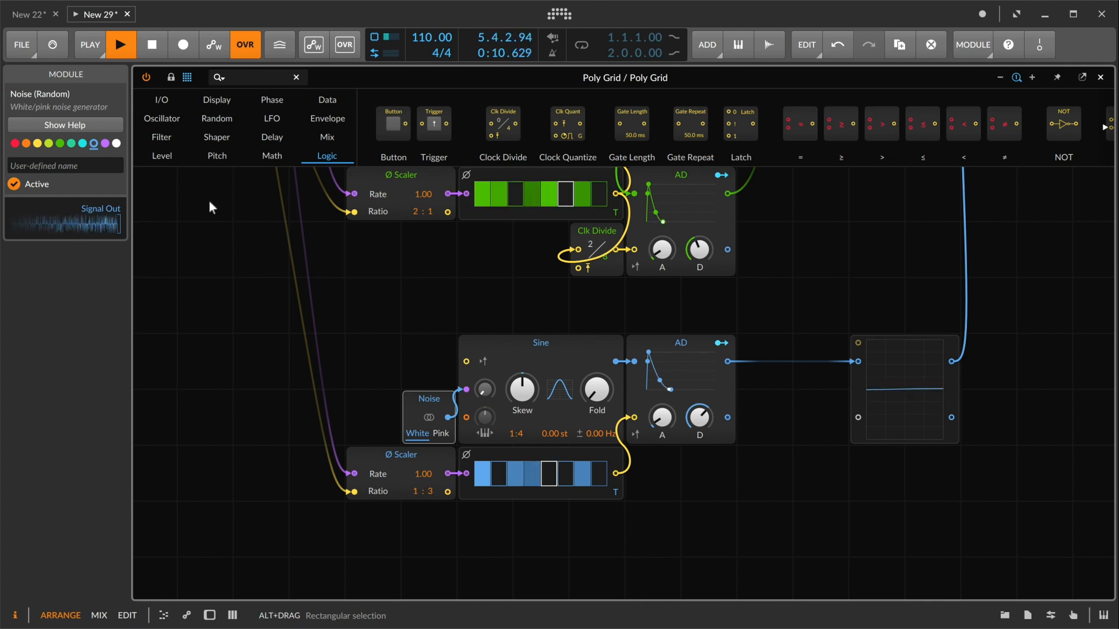
Insert Distortion after the blue AD, set drive near +7.7 dB and modulate it from the envelope.
left_click(217, 138)
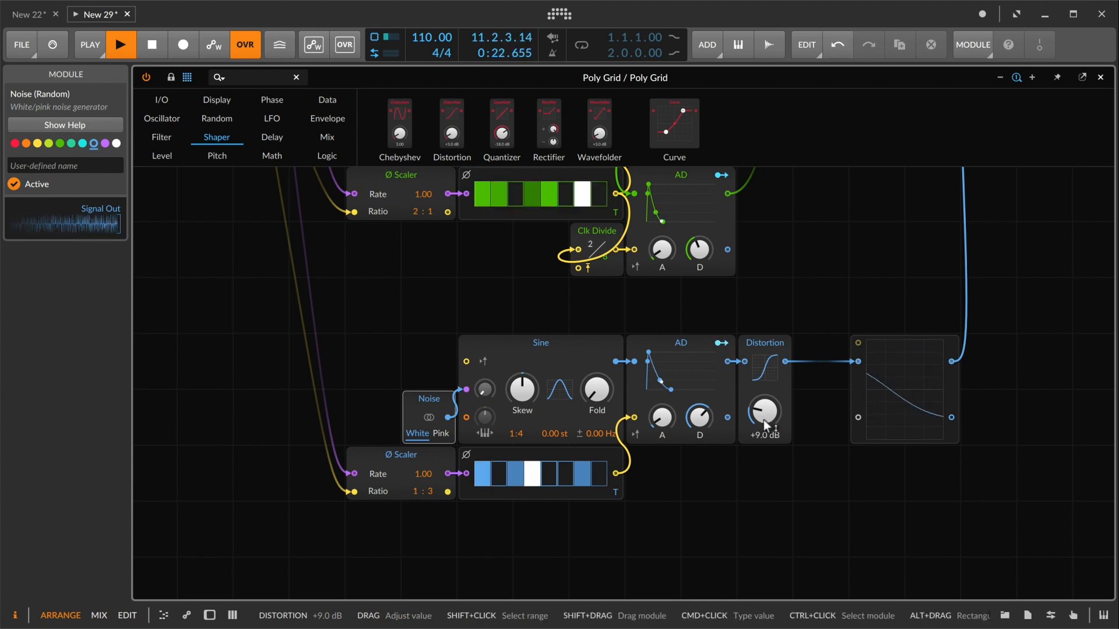
left_click_drag(764, 410, 764, 425)
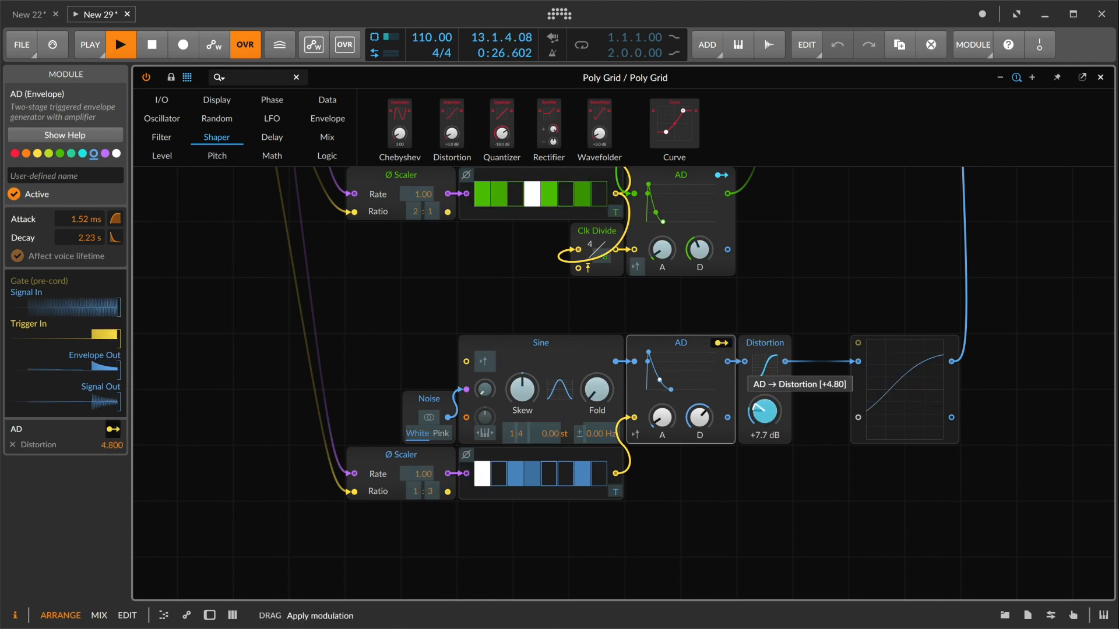
left_click_drag(763, 420, 763, 400)
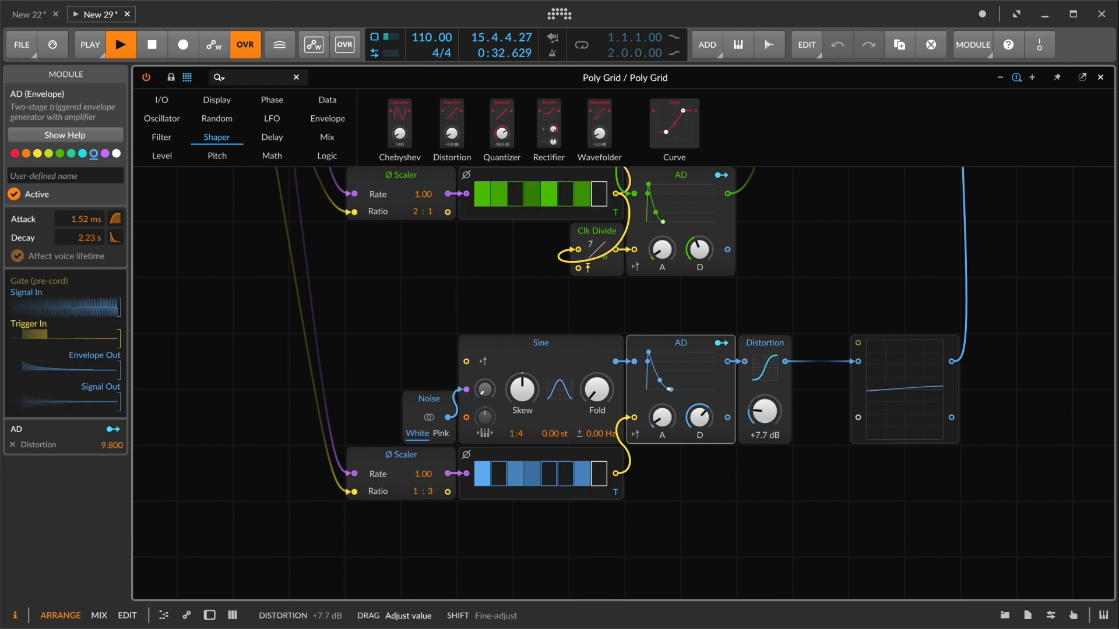
left_click_drag(763, 412, 763, 428)
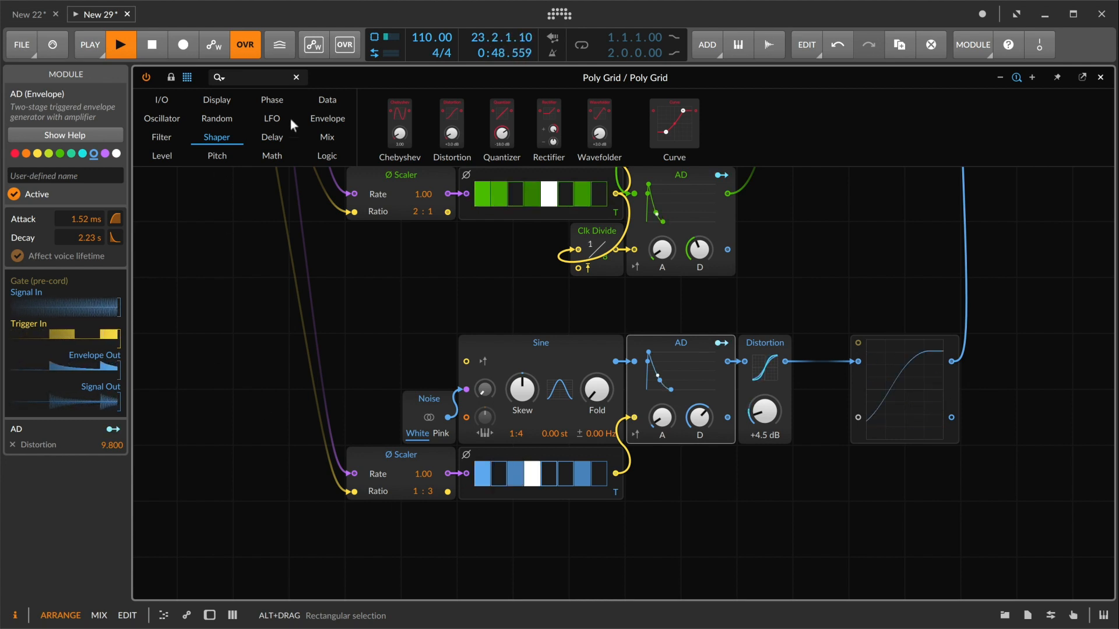
Switch the Poly Grid module browser to the Data category.
left_click(327, 100)
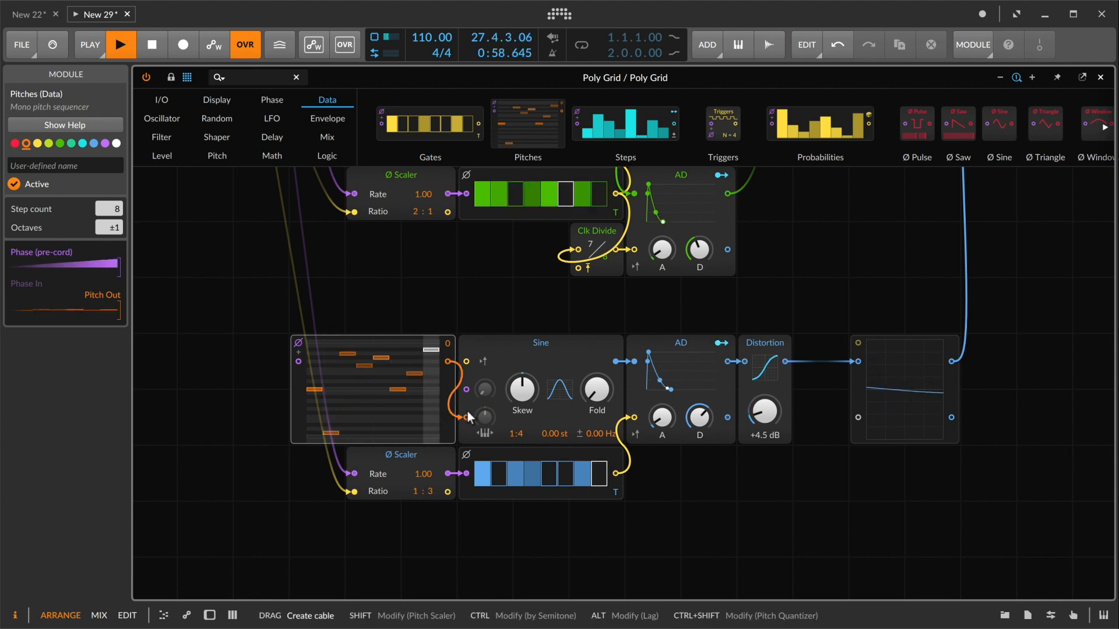
Clear all steps of the Pitches sequencer feeding the bass Sine's pitch input.
right_click(541, 472)
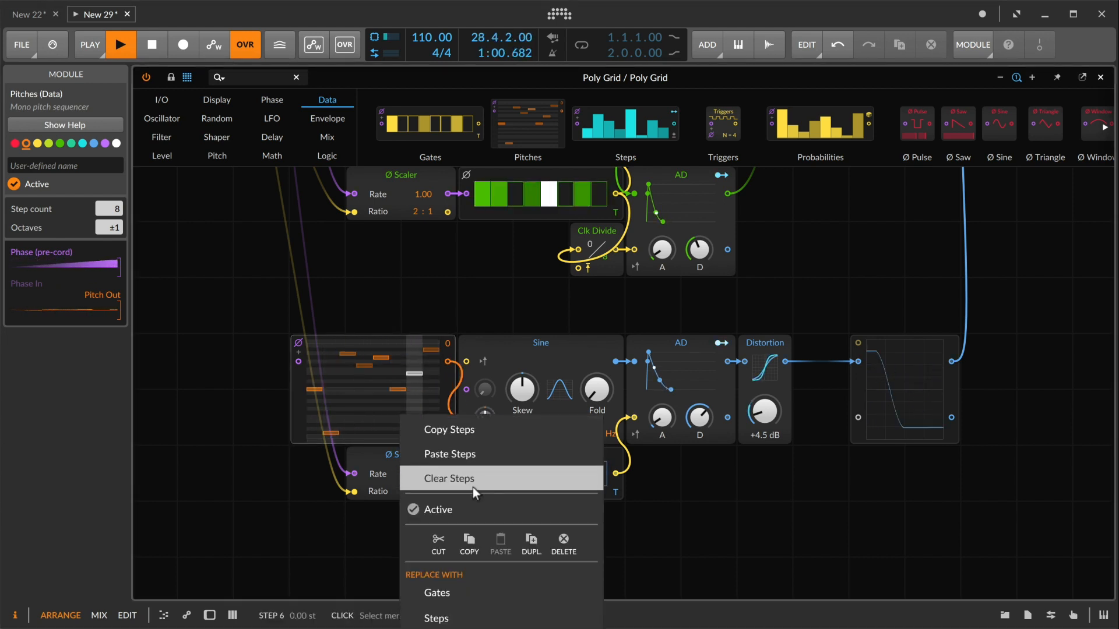
left_click(448, 478)
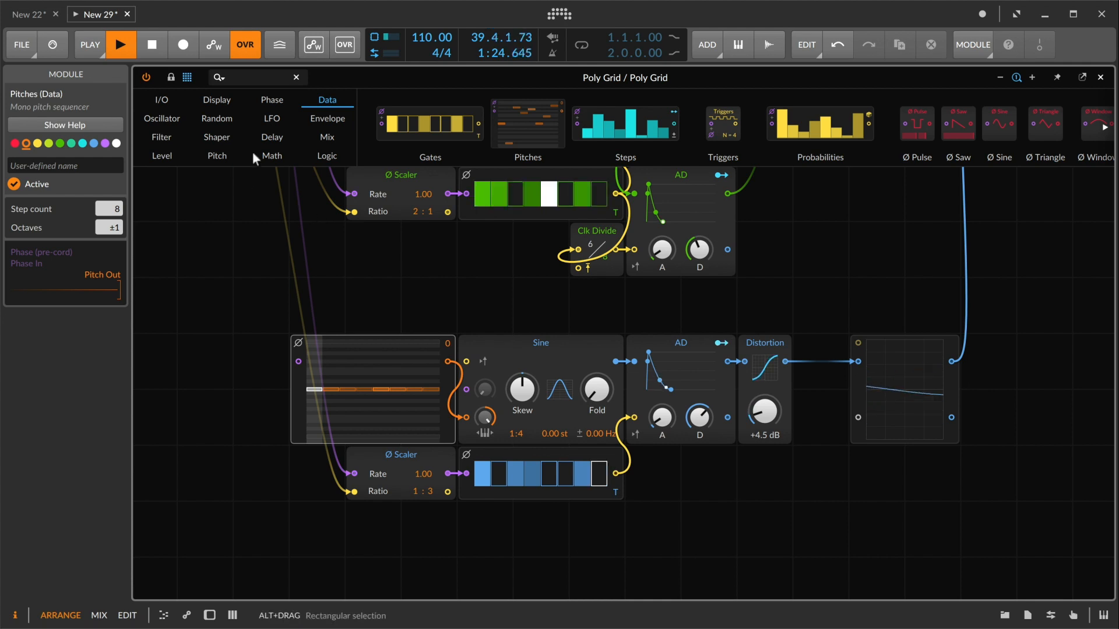
left_click(271, 100)
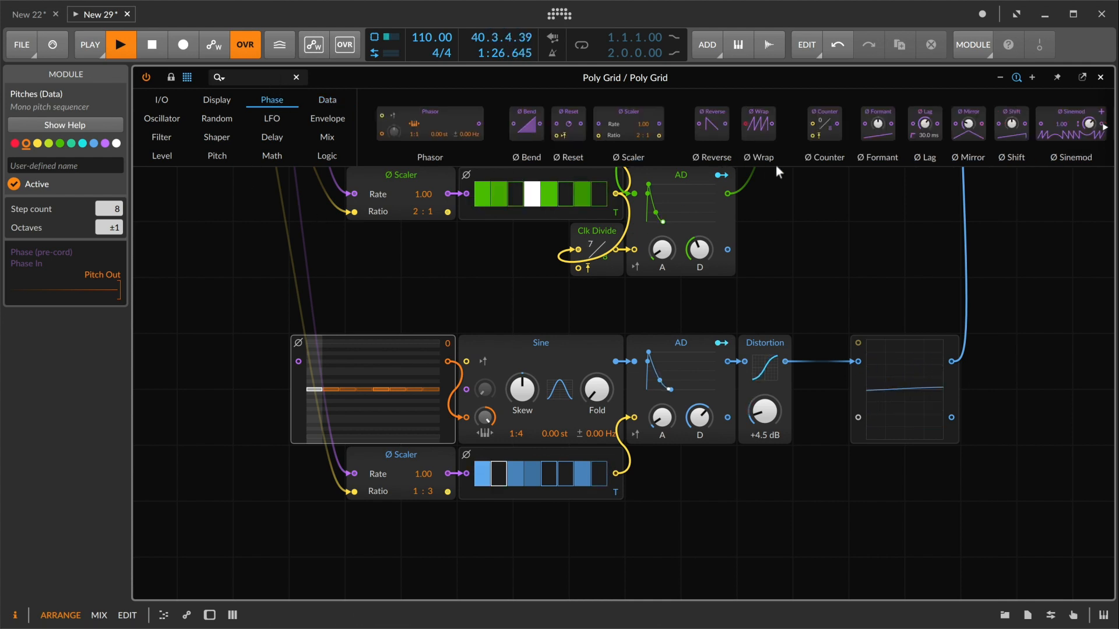